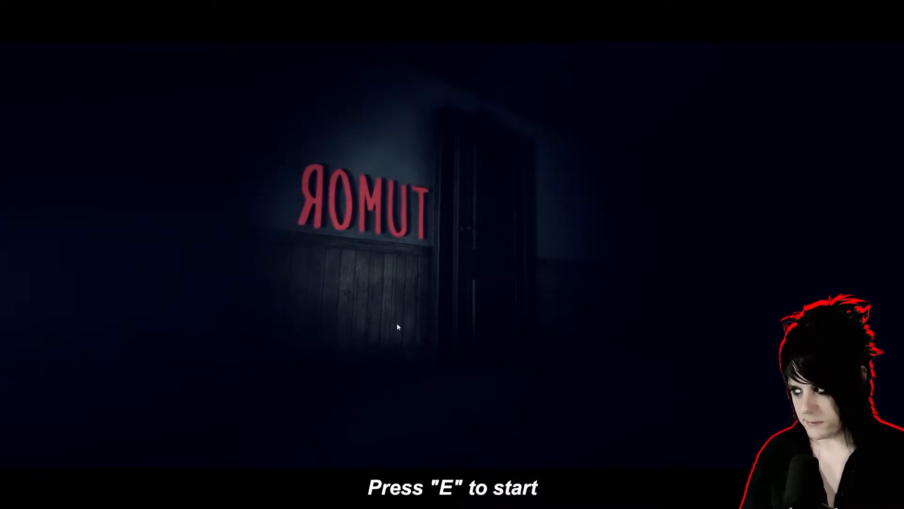
Start the game from the title screen, read the darkness note, then dismiss it
key(e)
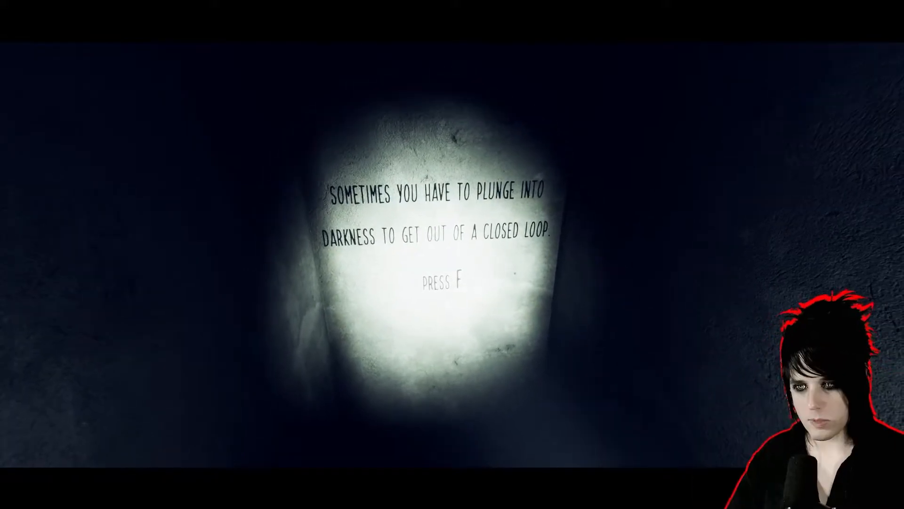
key(f)
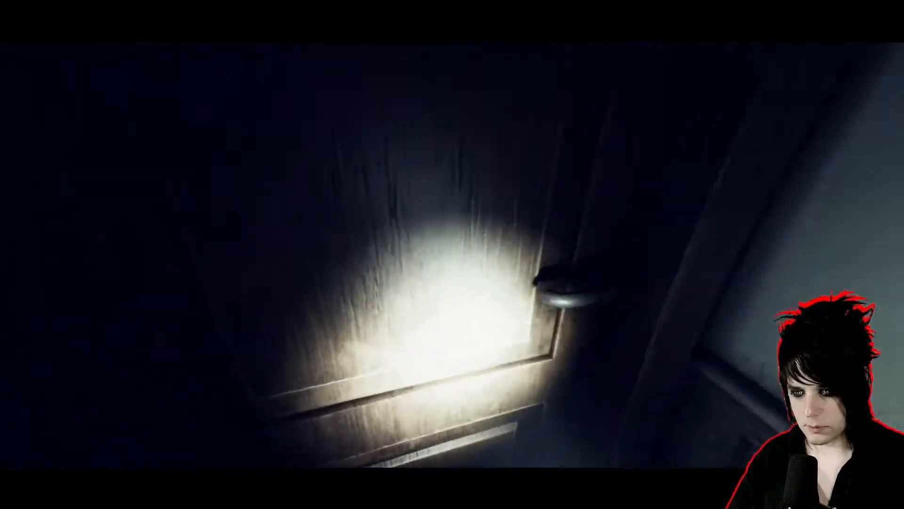